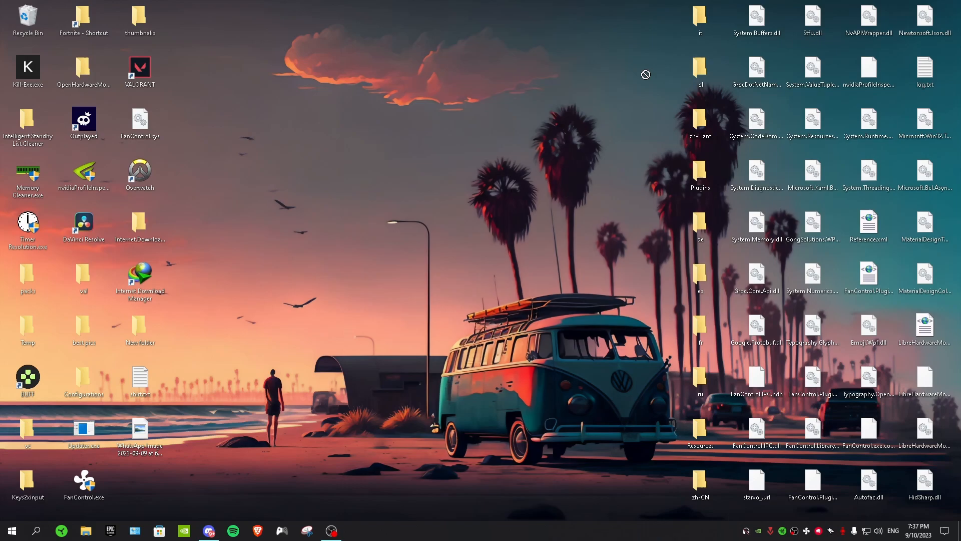
{"action": "mouse_move", "coordinate": [557, 206]}
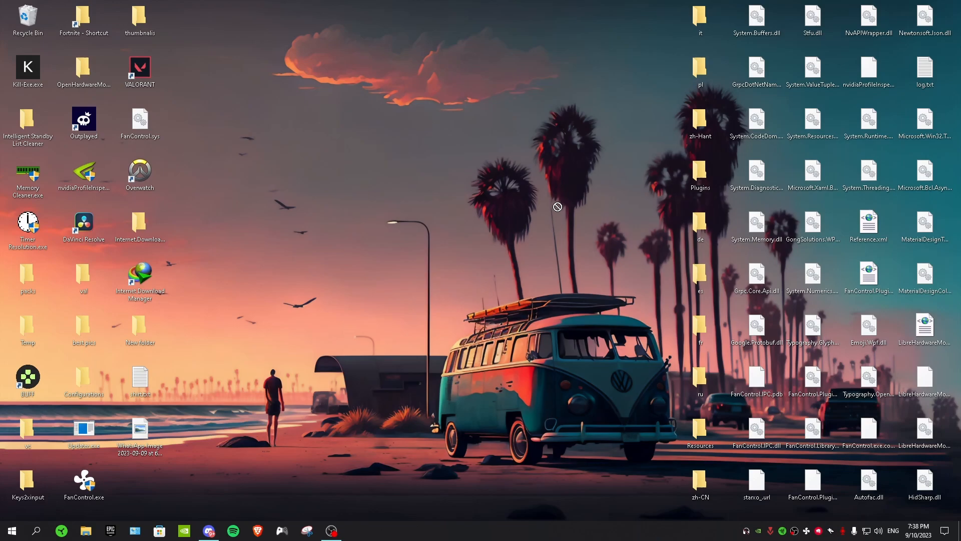
{"action": "mouse_move", "coordinate": [603, 139]}
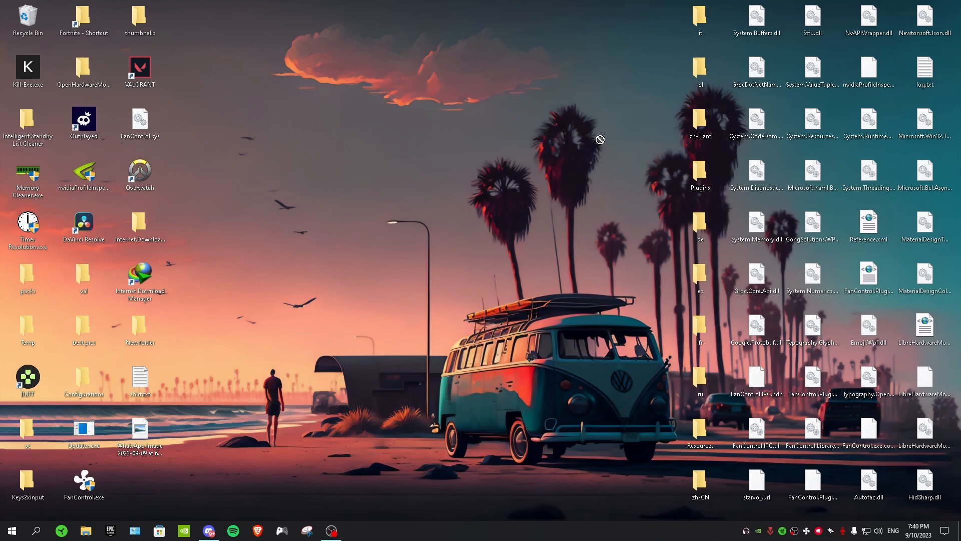
Search the web for Outplayed and view its top result.
{"action": "left_click", "coordinate": [258, 530]}
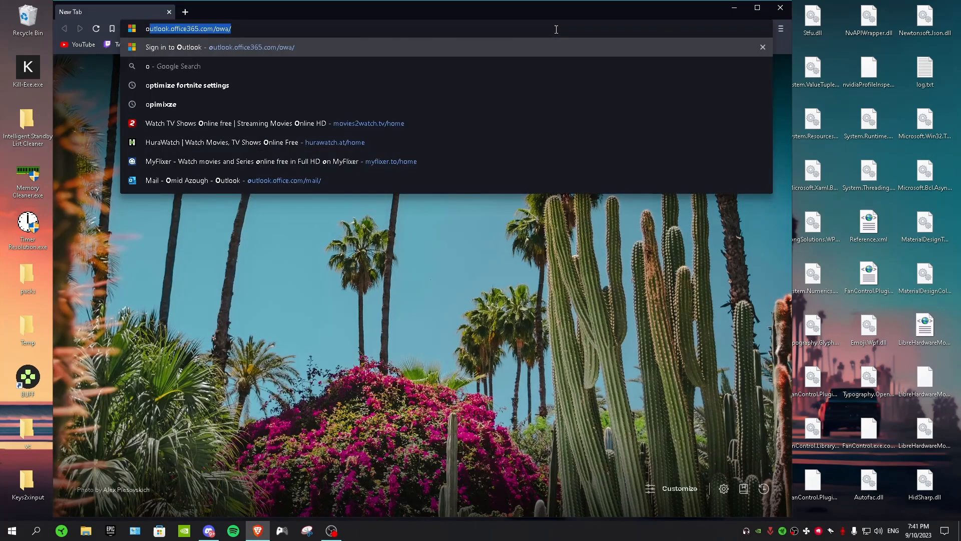
{"action": "type", "text": "outplayedf"}
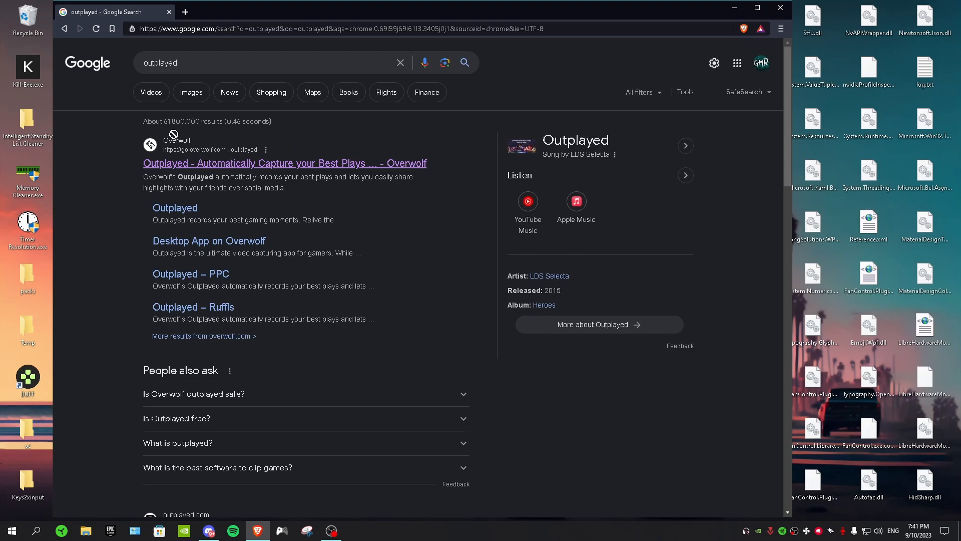
{"action": "left_click", "coordinate": [285, 163]}
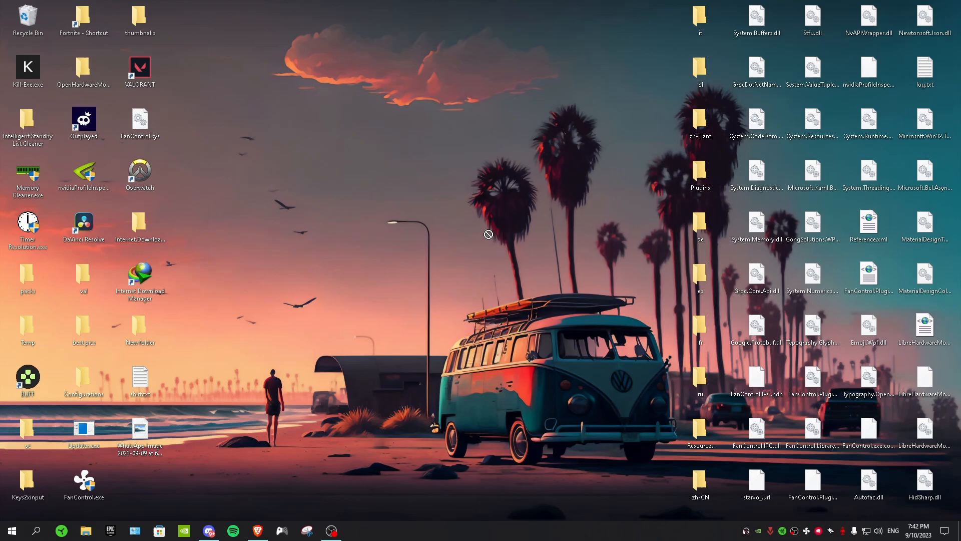
{"action": "mouse_move", "coordinate": [430, 231]}
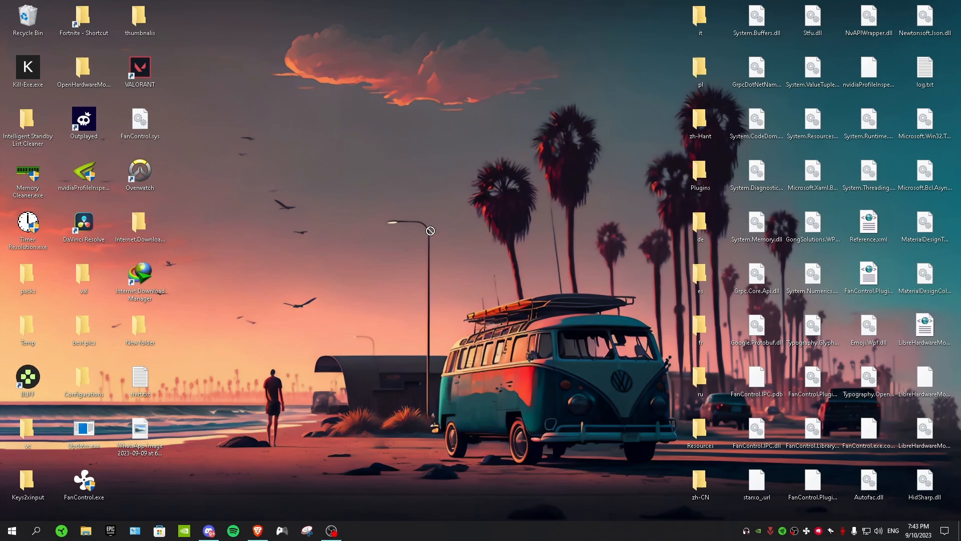
Search the web for Medal.tv and view its result.
{"action": "left_click", "coordinate": [252, 531]}
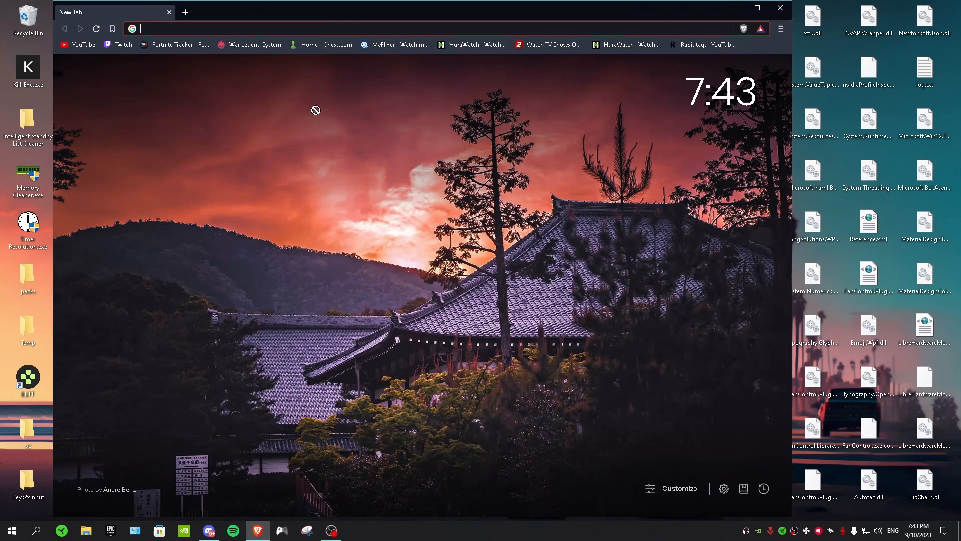
{"action": "type", "text": "meda"}
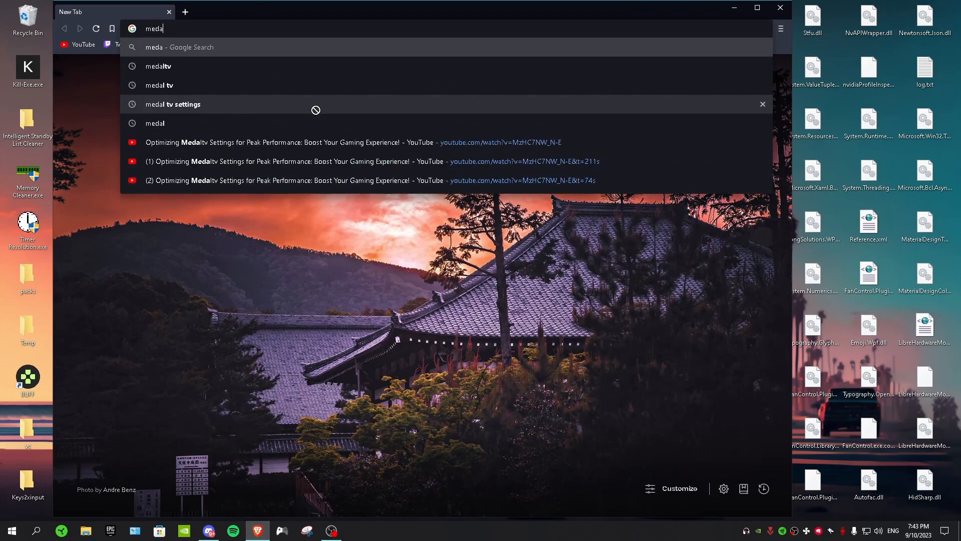
{"action": "left_click", "coordinate": [158, 66]}
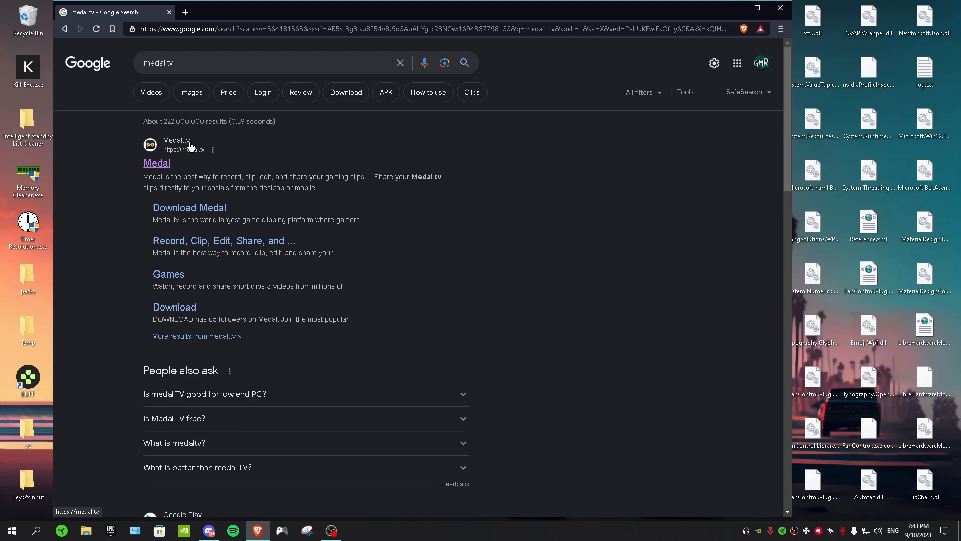
{"action": "left_click", "coordinate": [156, 163]}
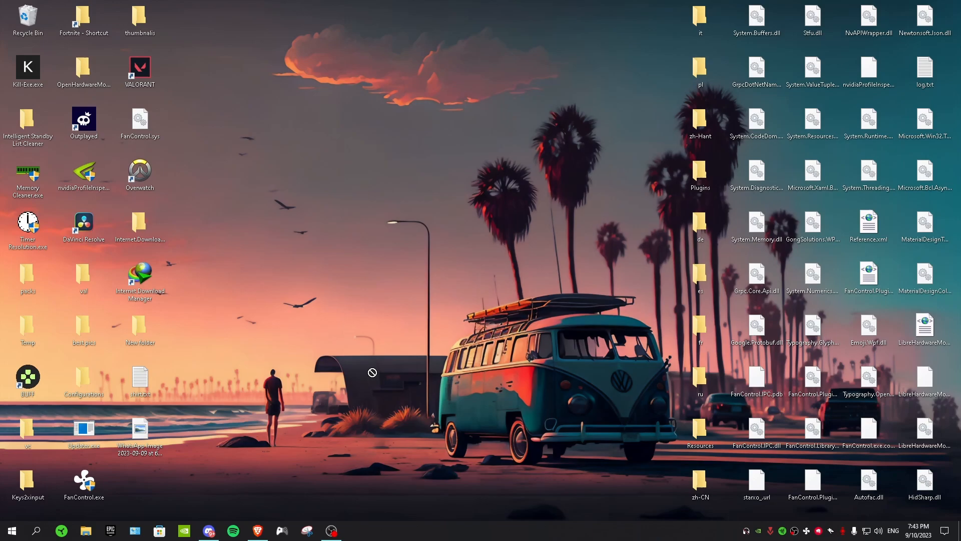
{"action": "mouse_move", "coordinate": [392, 354]}
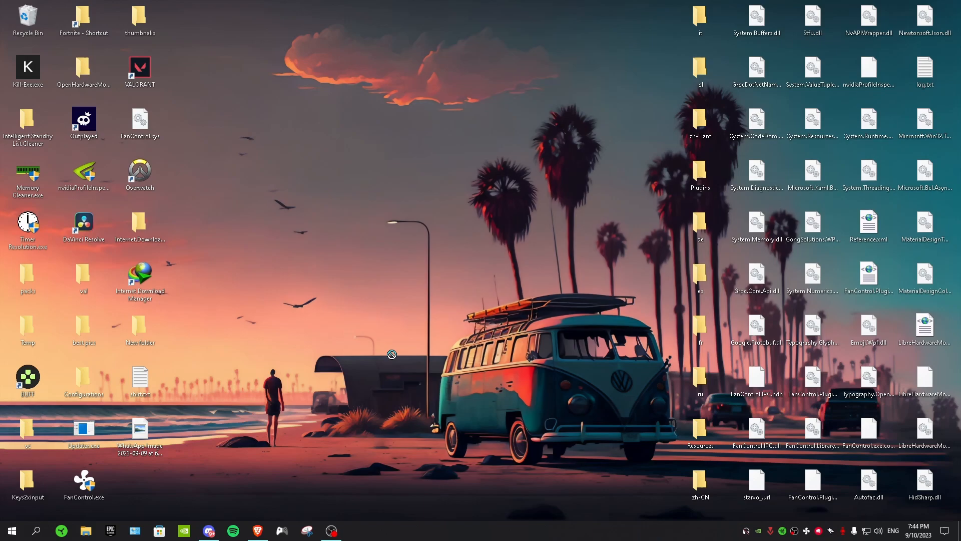
{"action": "mouse_move", "coordinate": [327, 483]}
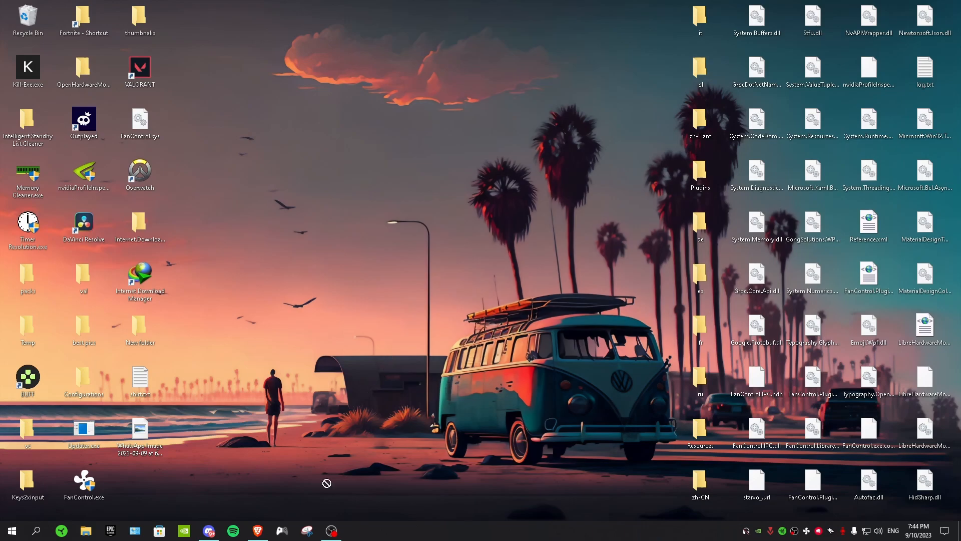
Search the web for GeForce Experience and view the NVIDIA result.
{"action": "left_click", "coordinate": [257, 531]}
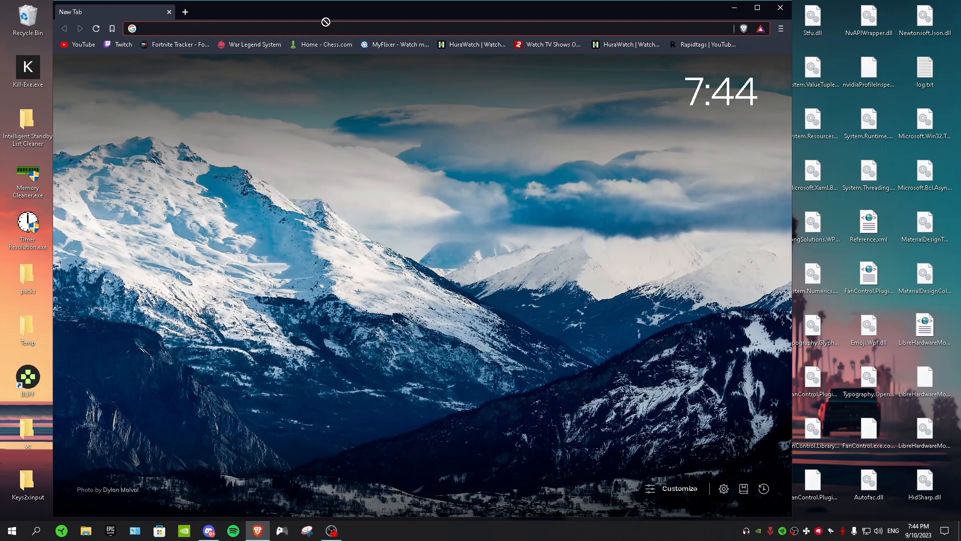
{"action": "type", "text": "gefo"}
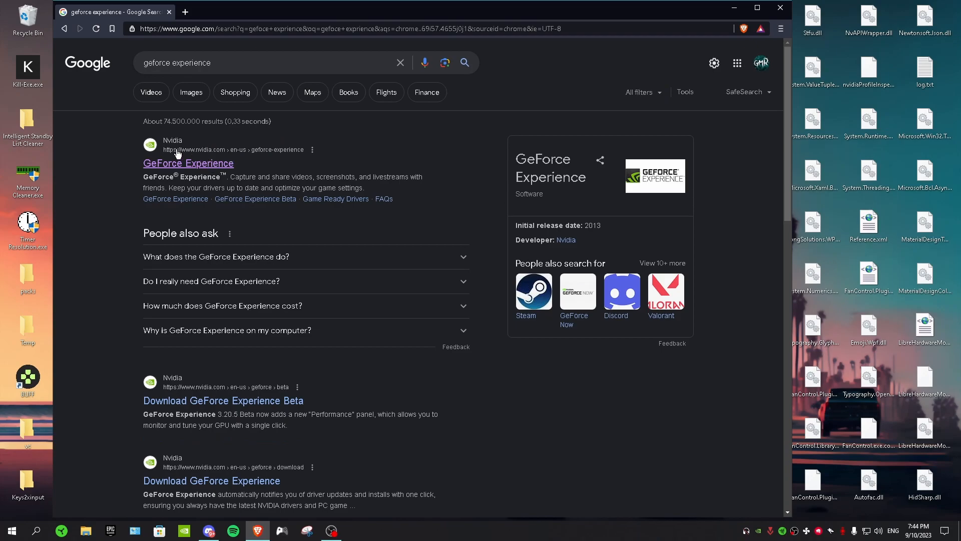
{"action": "left_click", "coordinate": [188, 164]}
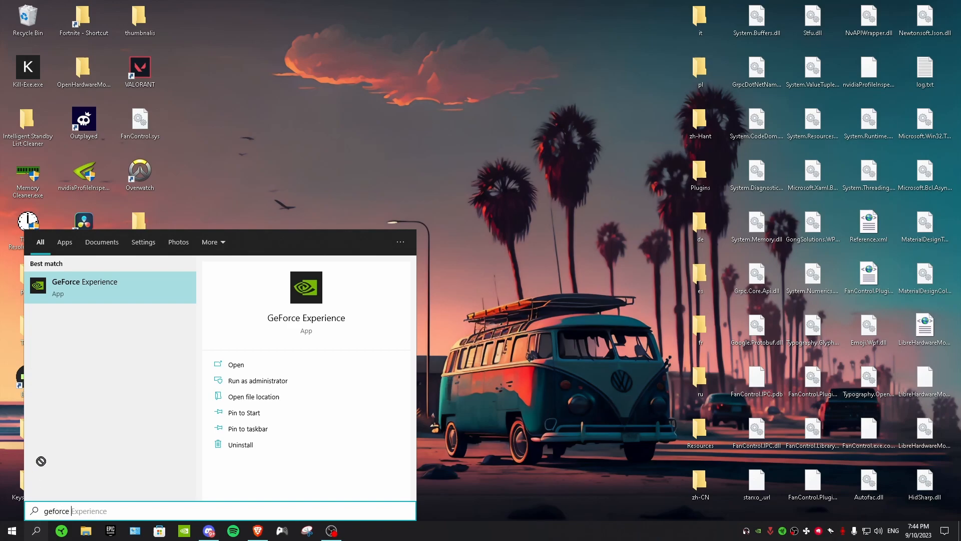
Launch GeForce Experience and switch on In-Game Overlay in its General settings.
{"action": "left_click", "coordinate": [235, 365]}
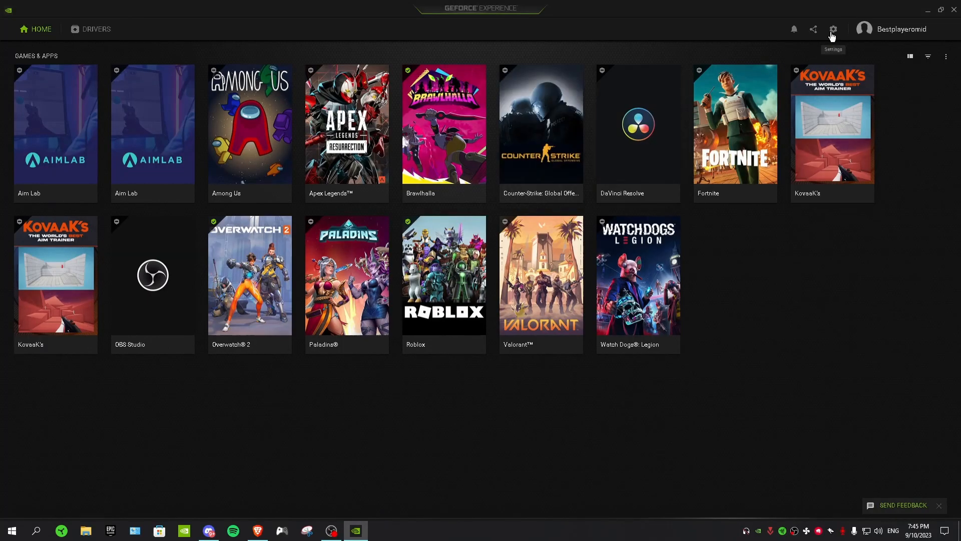
{"action": "left_click", "coordinate": [833, 28]}
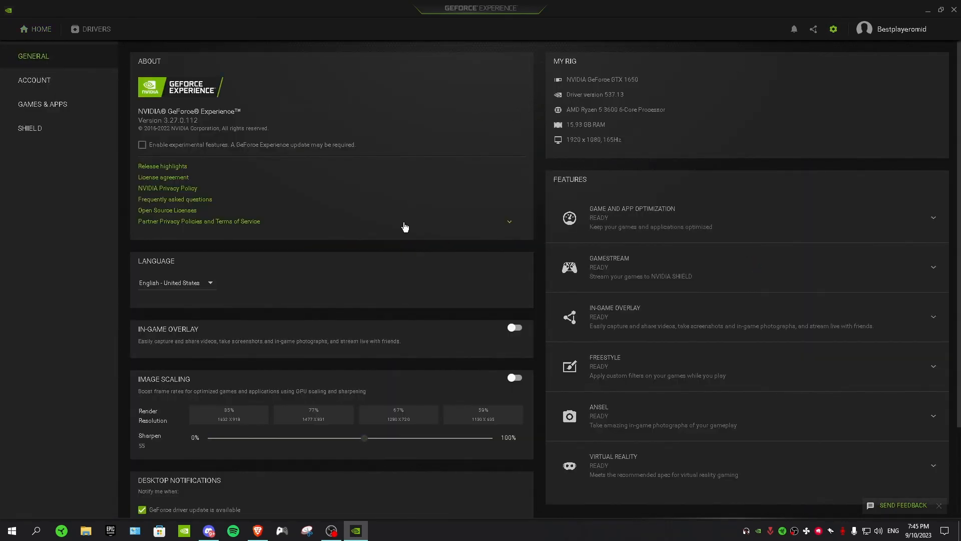
{"action": "scroll", "scroll_direction": "down", "scroll_amount": 3}
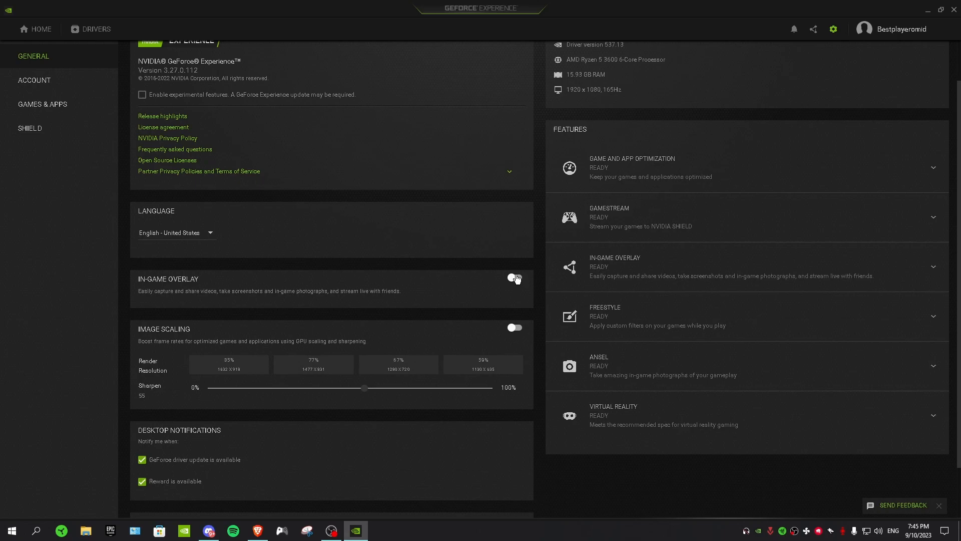
{"action": "left_click", "coordinate": [515, 277]}
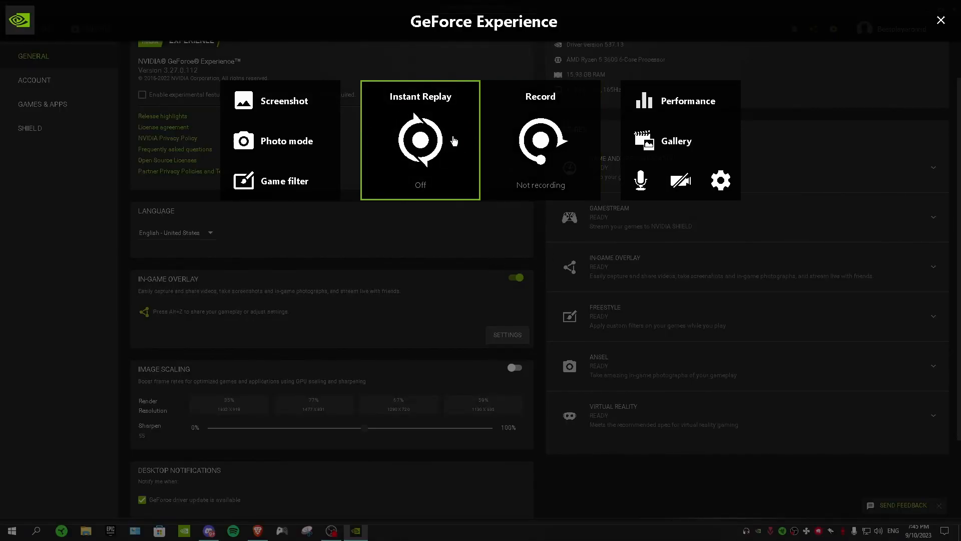
{"action": "mouse_move", "coordinate": [457, 114]}
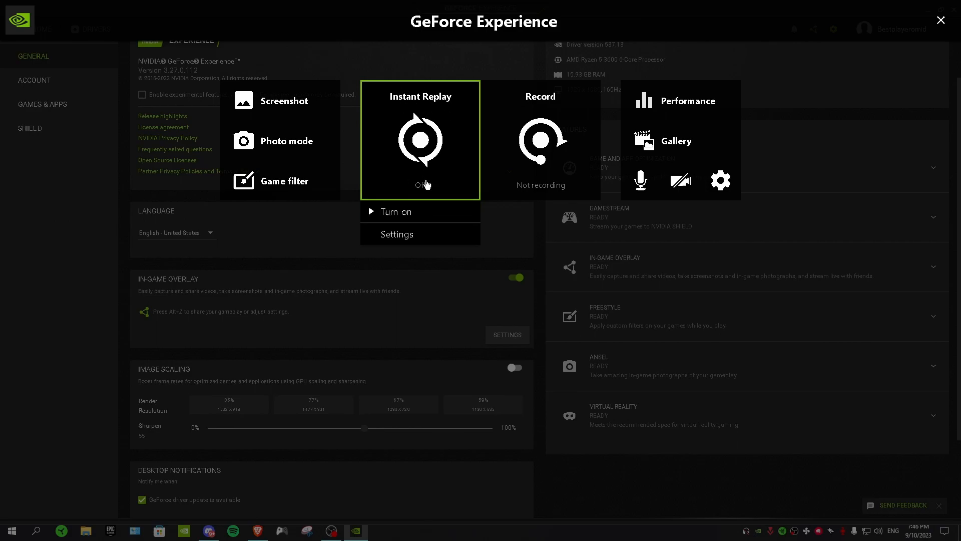
Turn on Instant Replay from the overlay and return to the desktop.
{"action": "left_click", "coordinate": [396, 213]}
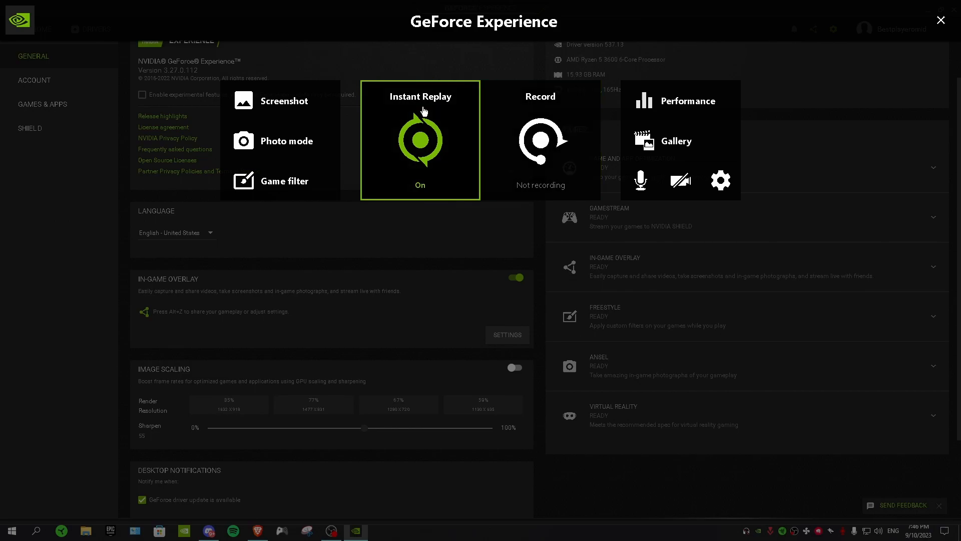
{"action": "mouse_move", "coordinate": [511, 193]}
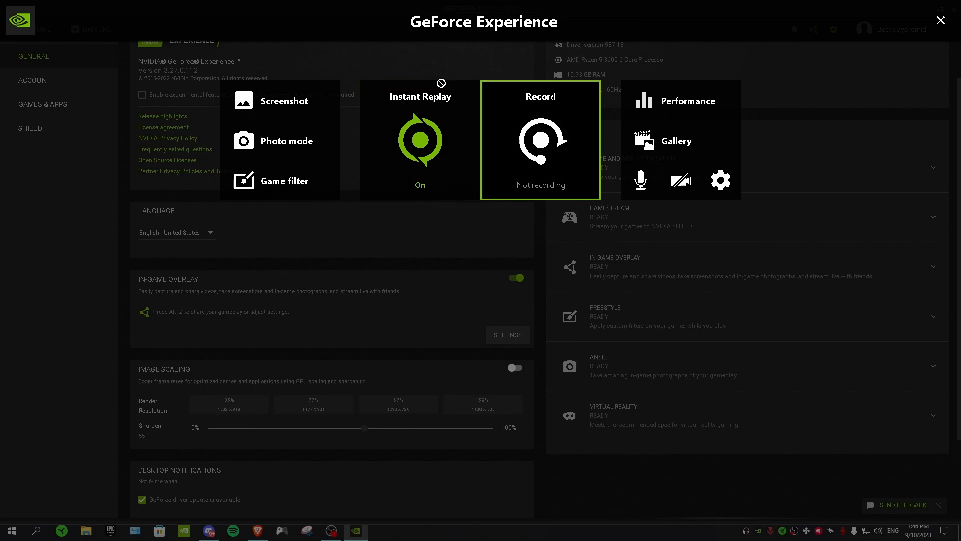
{"action": "left_click", "coordinate": [942, 20]}
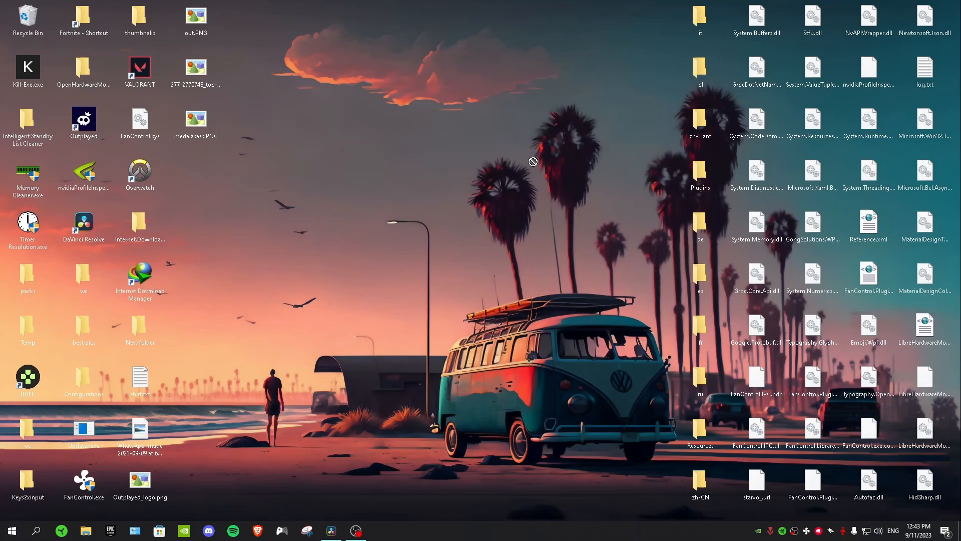